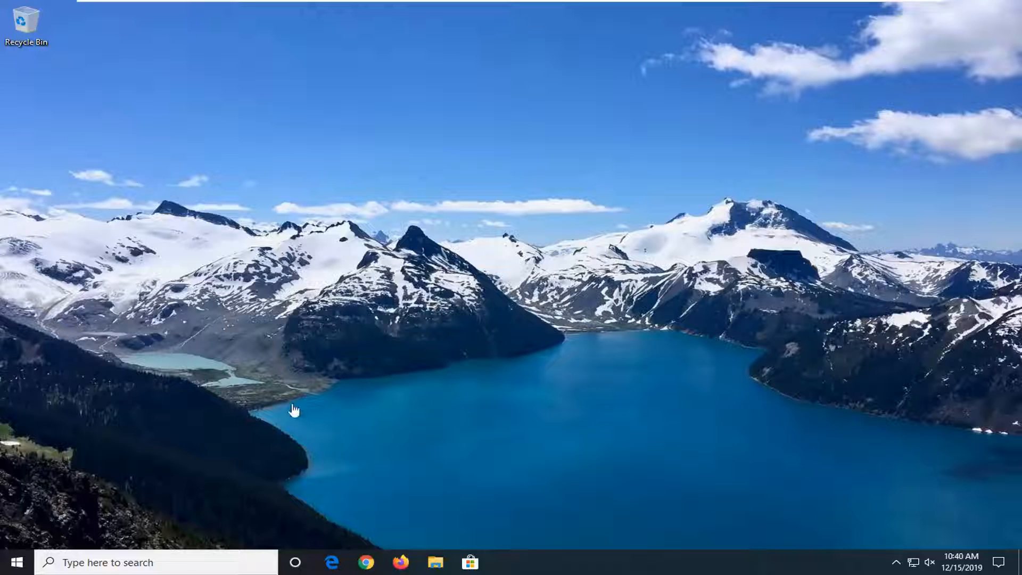
Step: Launch Run from Start search and open the all-users Startup folder with shell:common startup
left_click(13, 562)
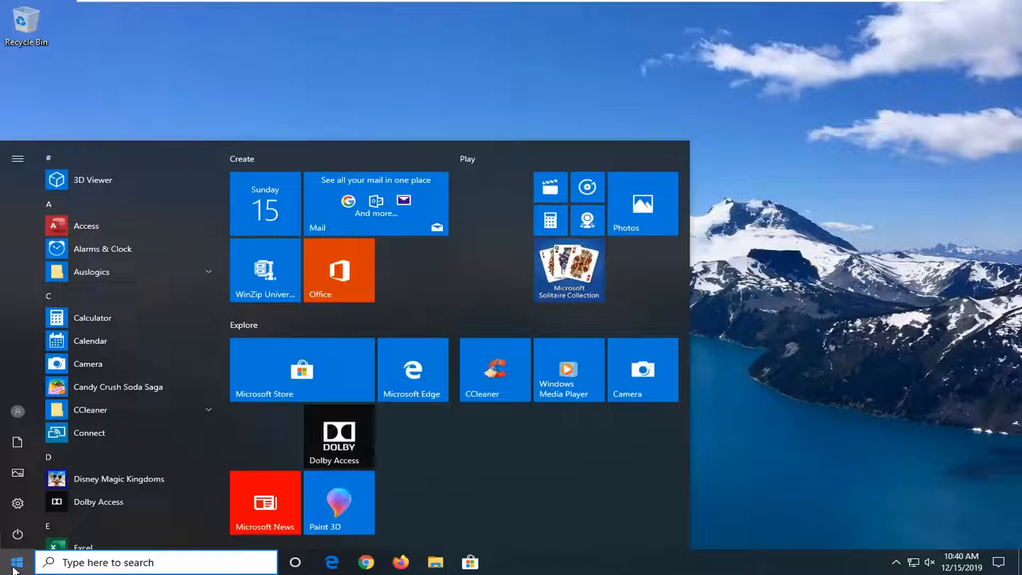
type("run")
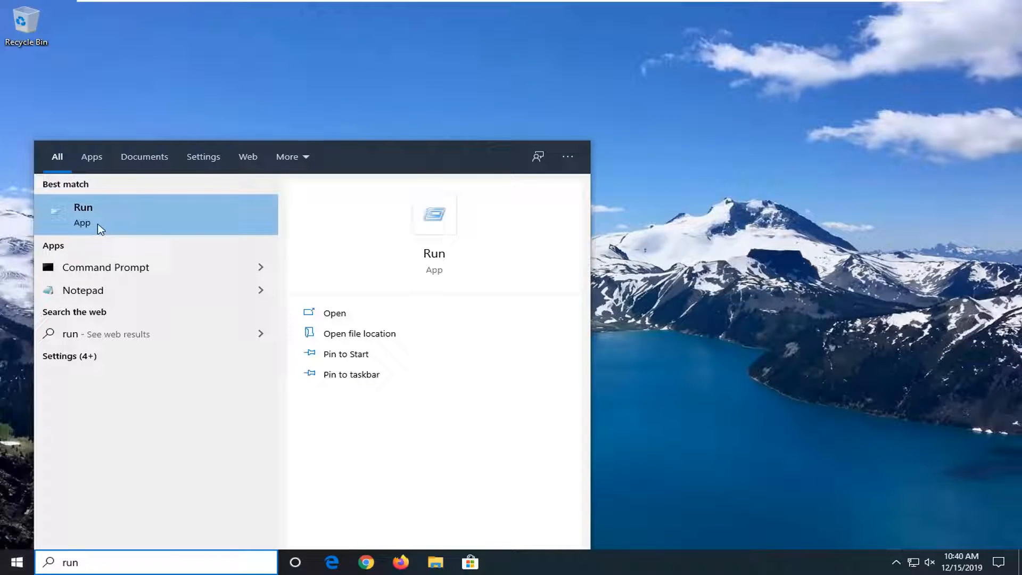
left_click(83, 214)
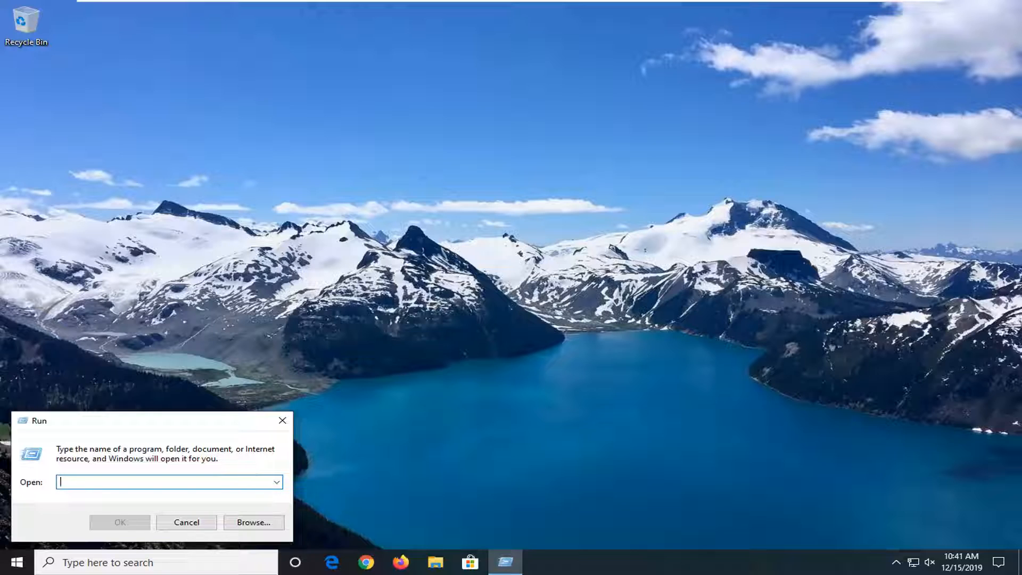
type("shell:common startup")
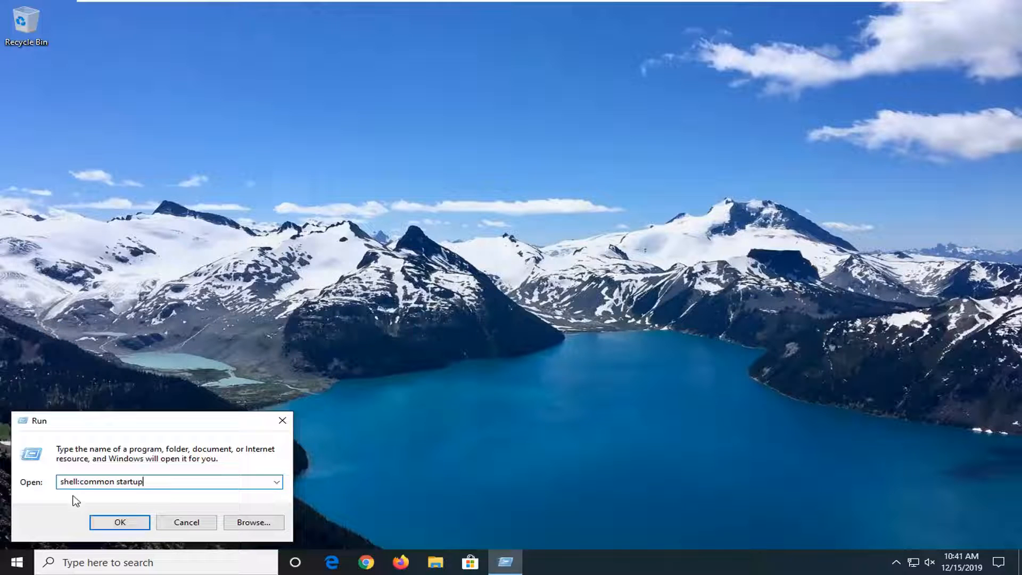
mouse_move(157, 518)
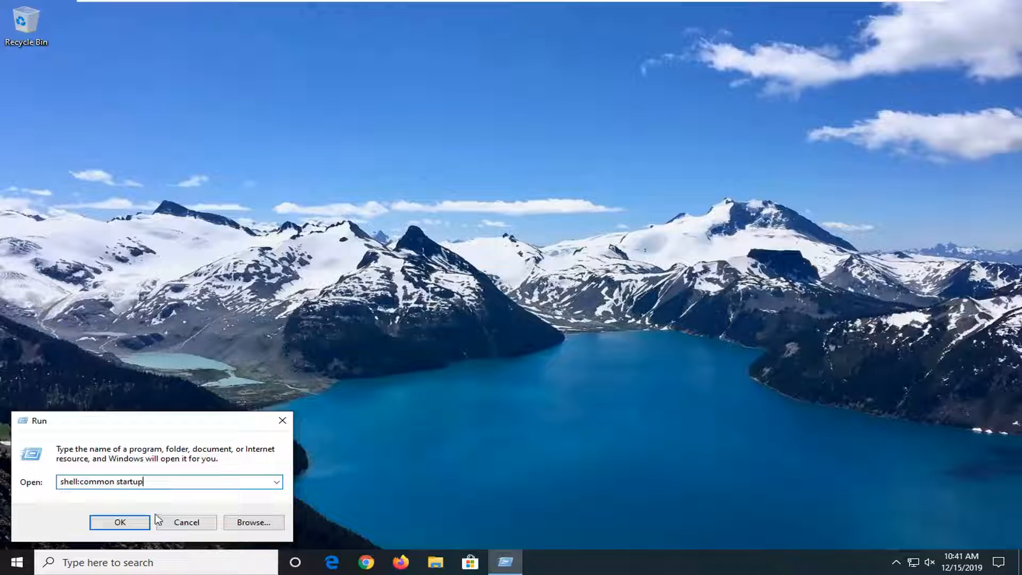
left_click(119, 522)
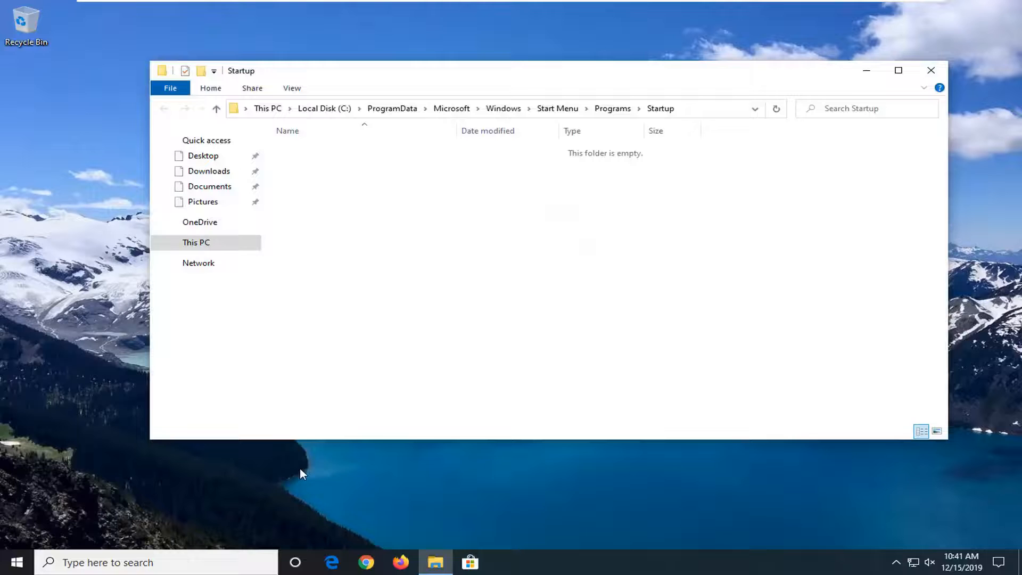
Step: Close the empty all-users Startup folder window, returning to the desktop
left_click(196, 242)
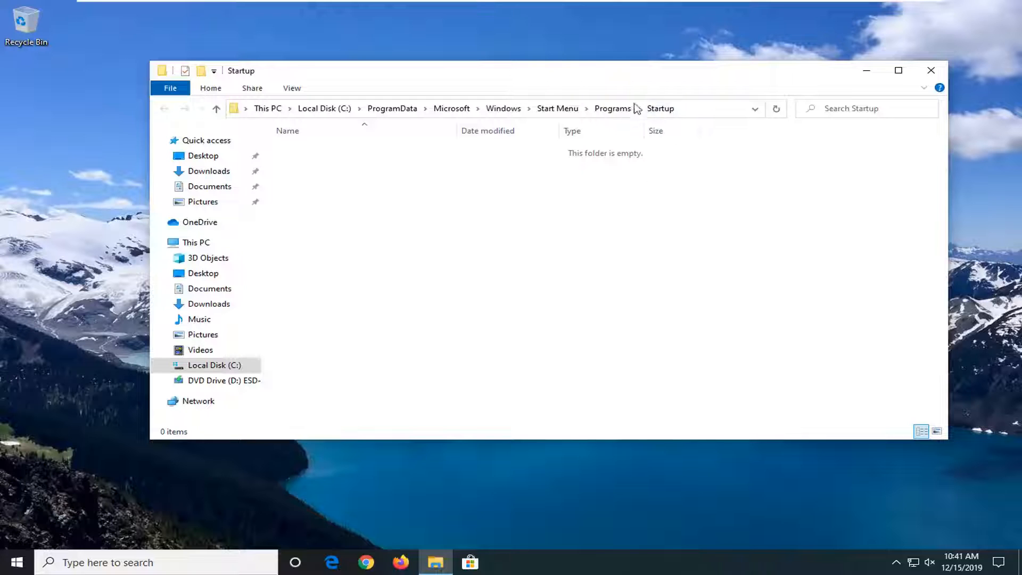
mouse_move(619, 373)
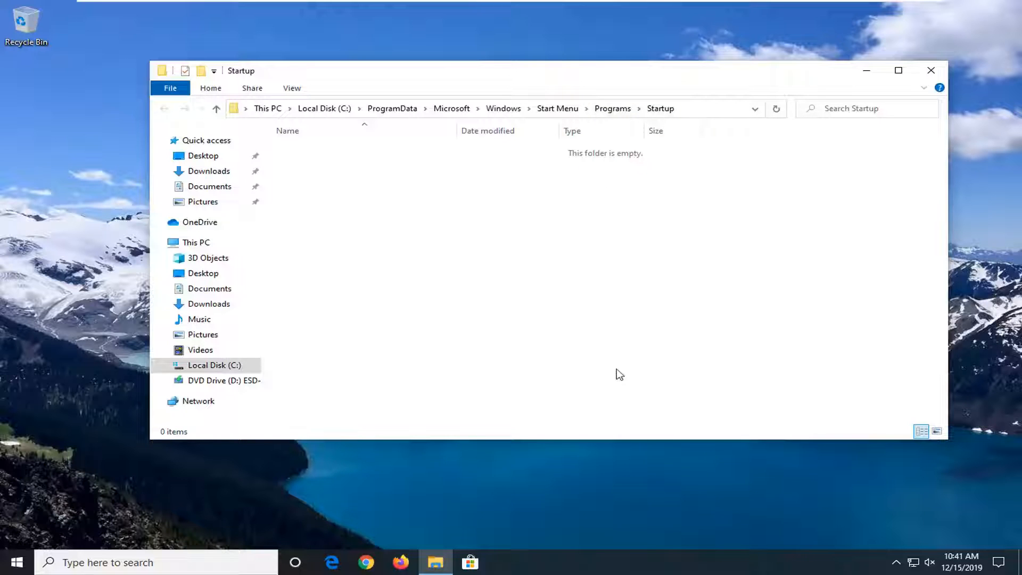
mouse_move(693, 163)
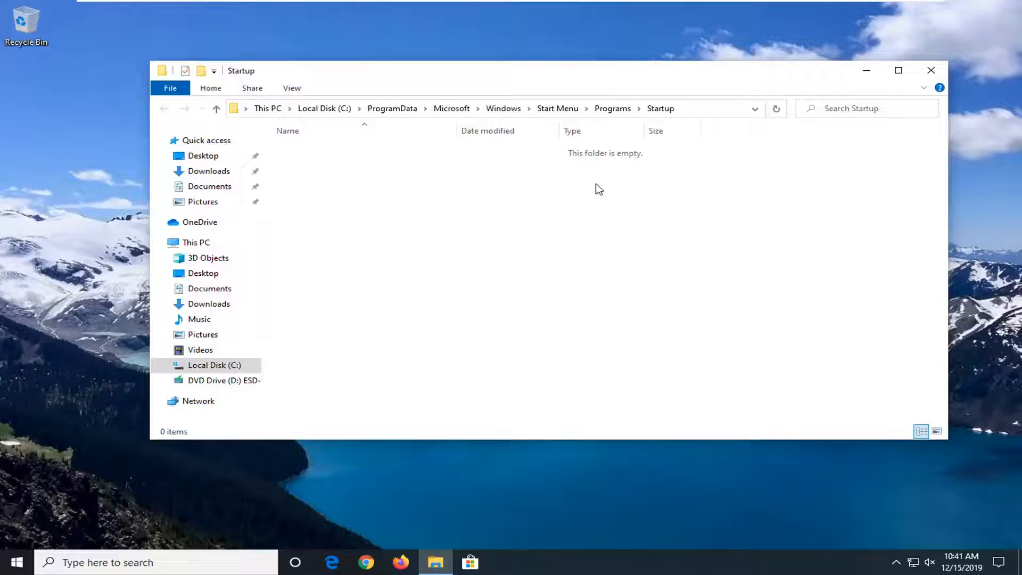
mouse_move(600, 562)
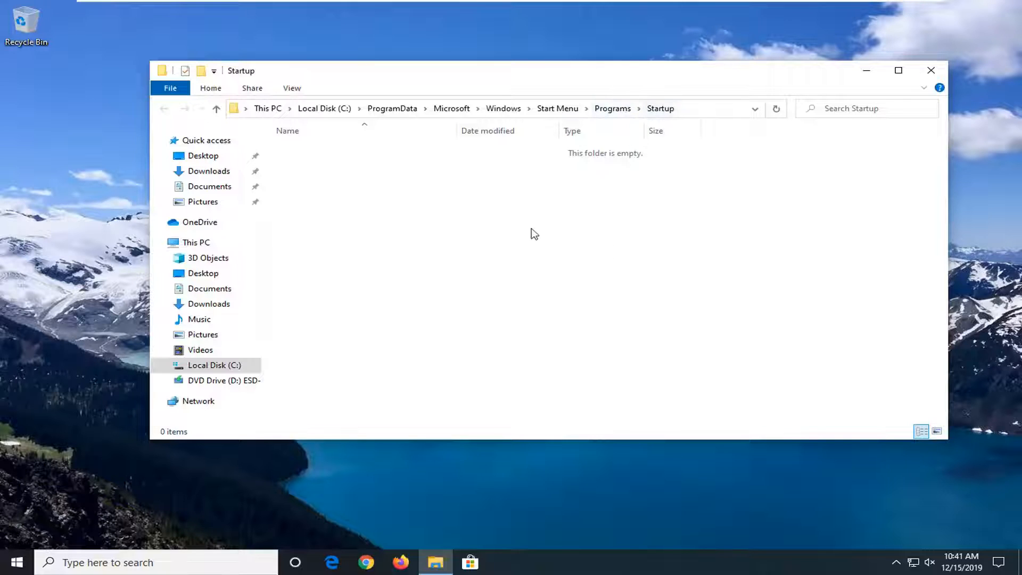
mouse_move(410, 282)
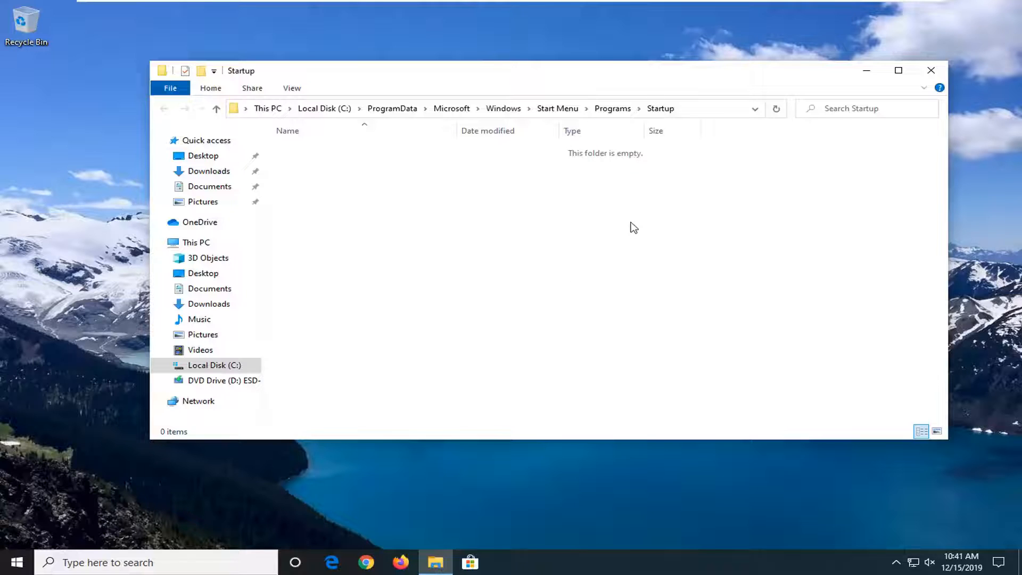
mouse_move(542, 475)
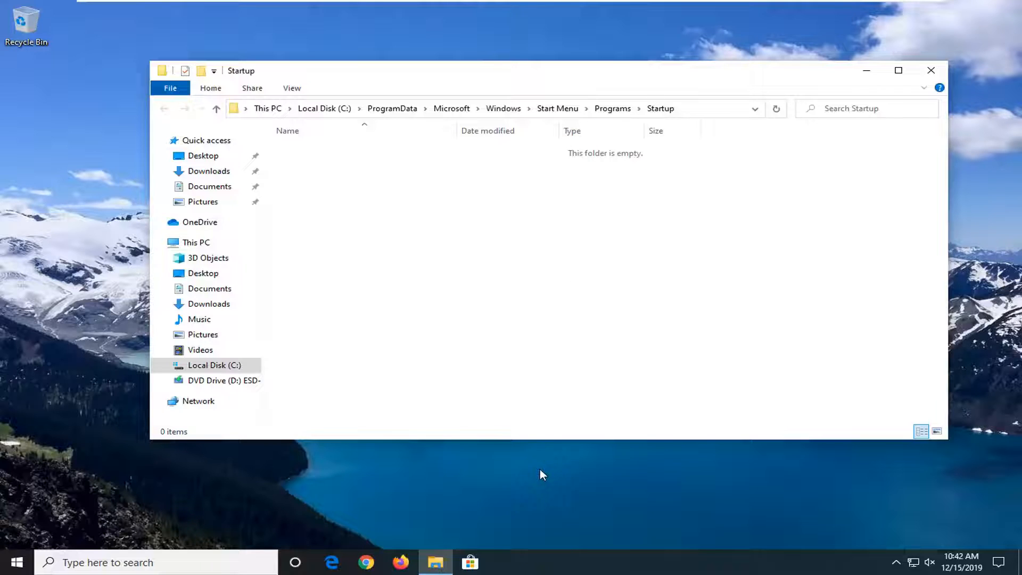
mouse_move(977, 83)
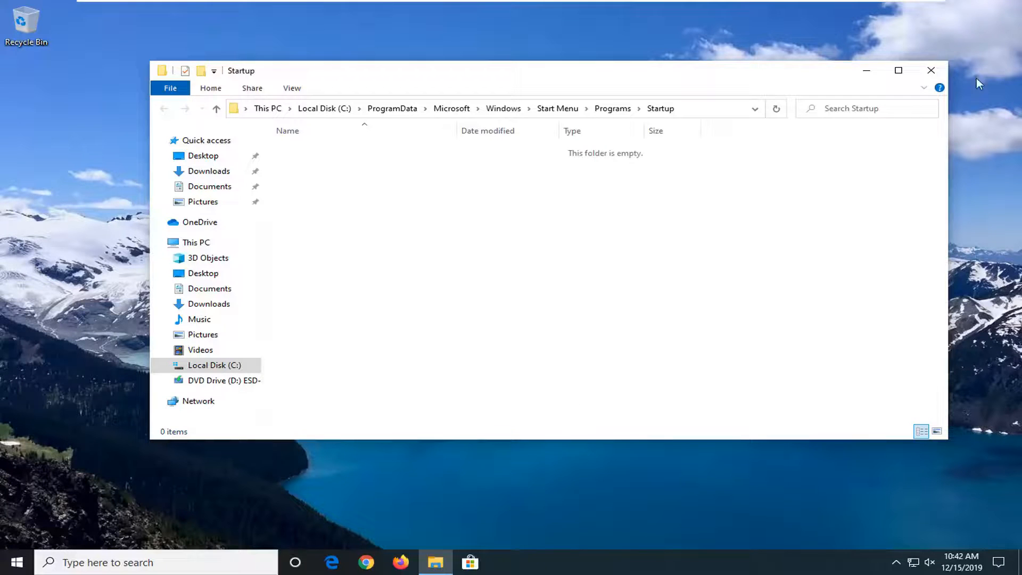
left_click(931, 70)
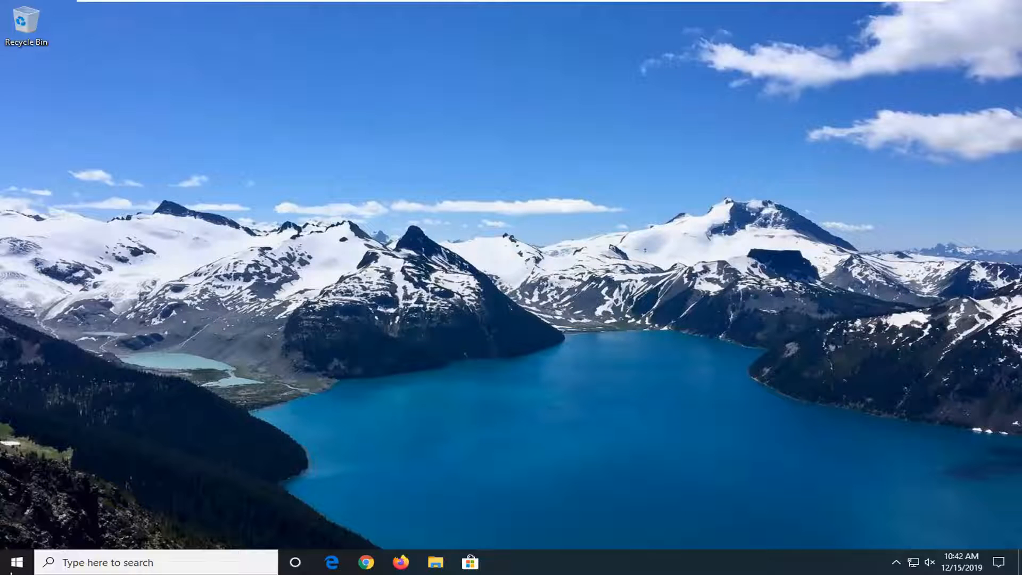
left_click(9, 562)
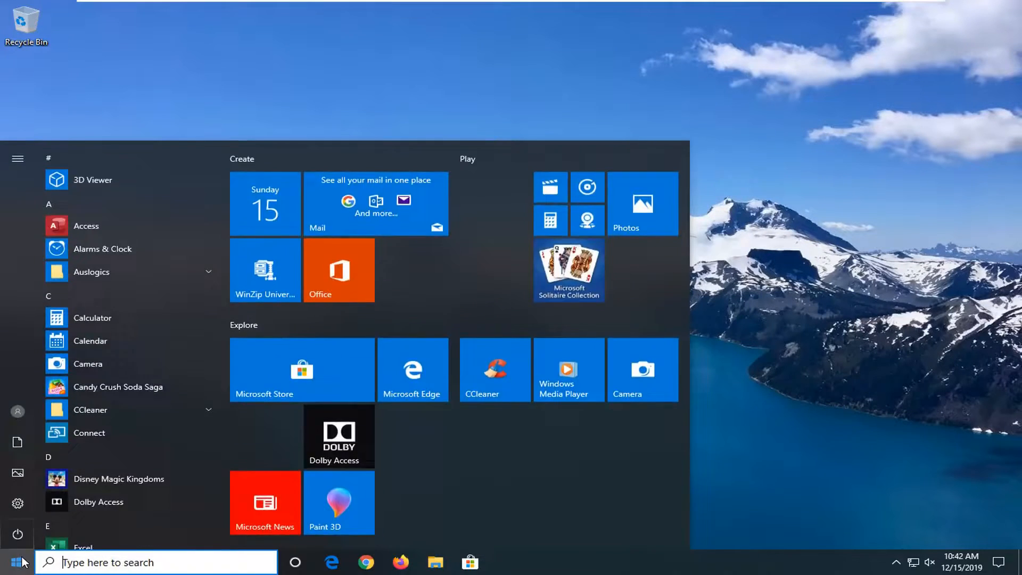
type("run")
type("shell:startup")
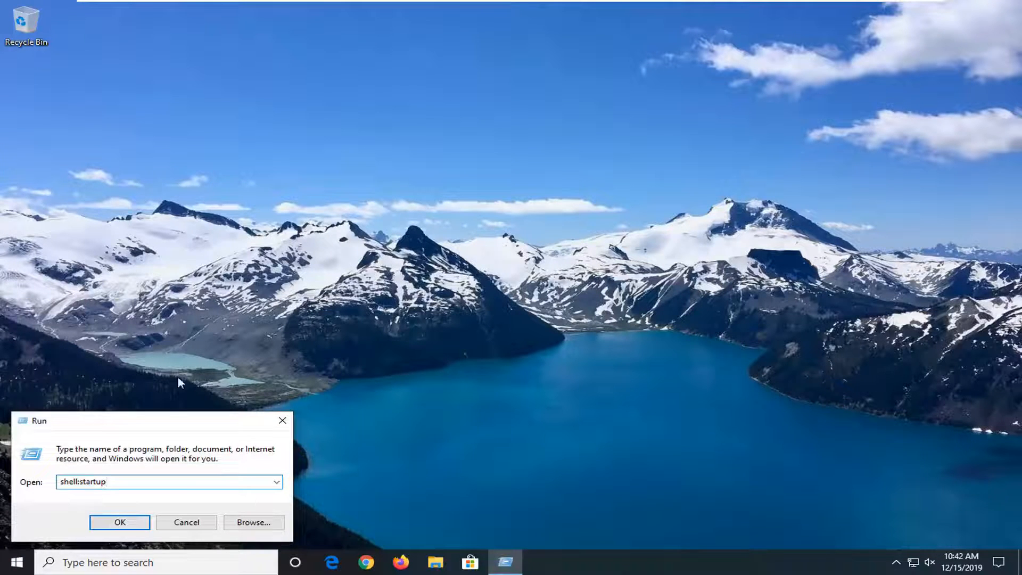
left_click(120, 522)
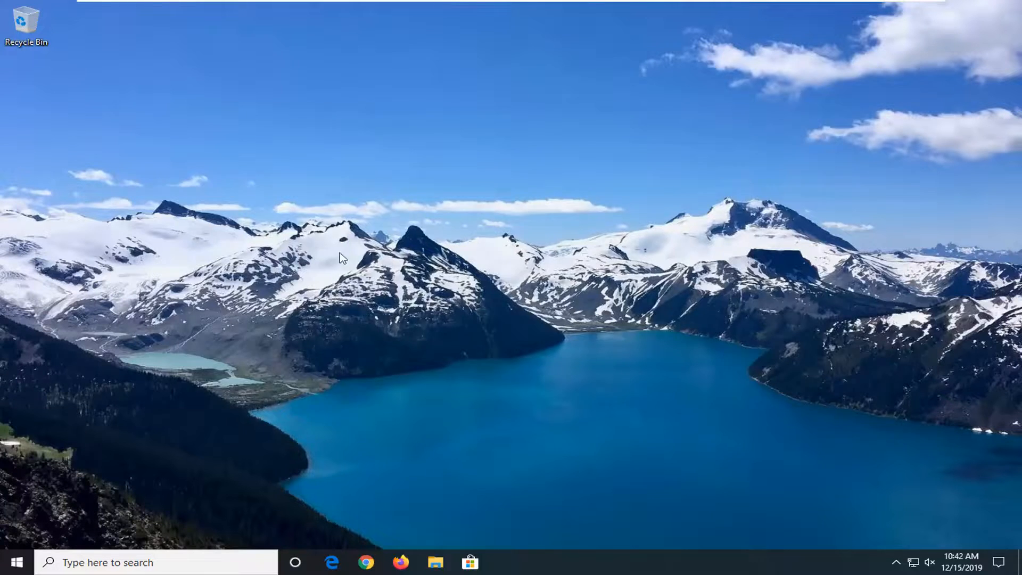
left_click(436, 562)
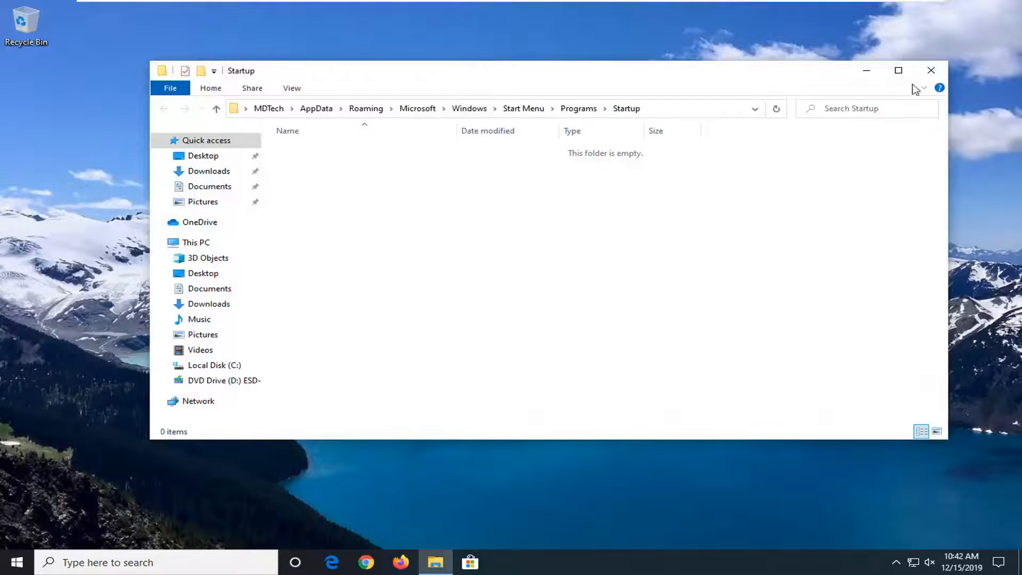
left_click(932, 70)
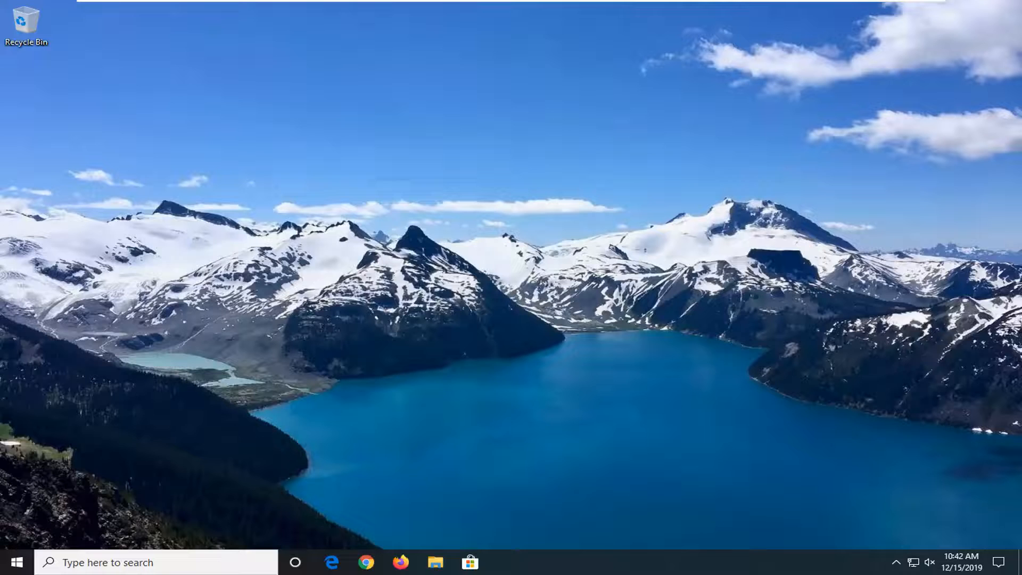